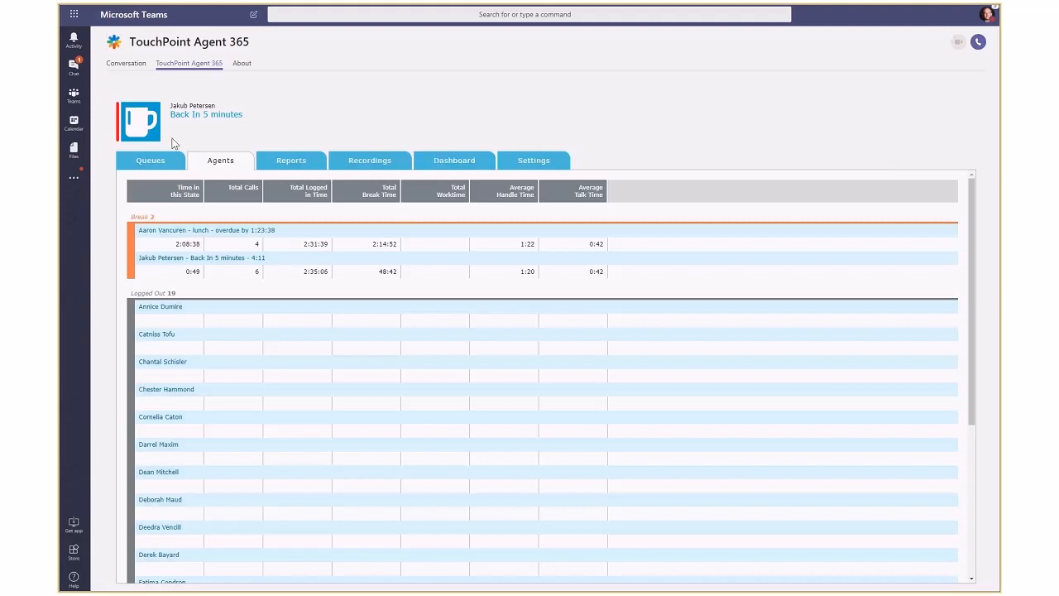
End the 'Back In 5 minutes' break so the agent returns to Logged In status
{"action": "left_click", "coordinate": [139, 119]}
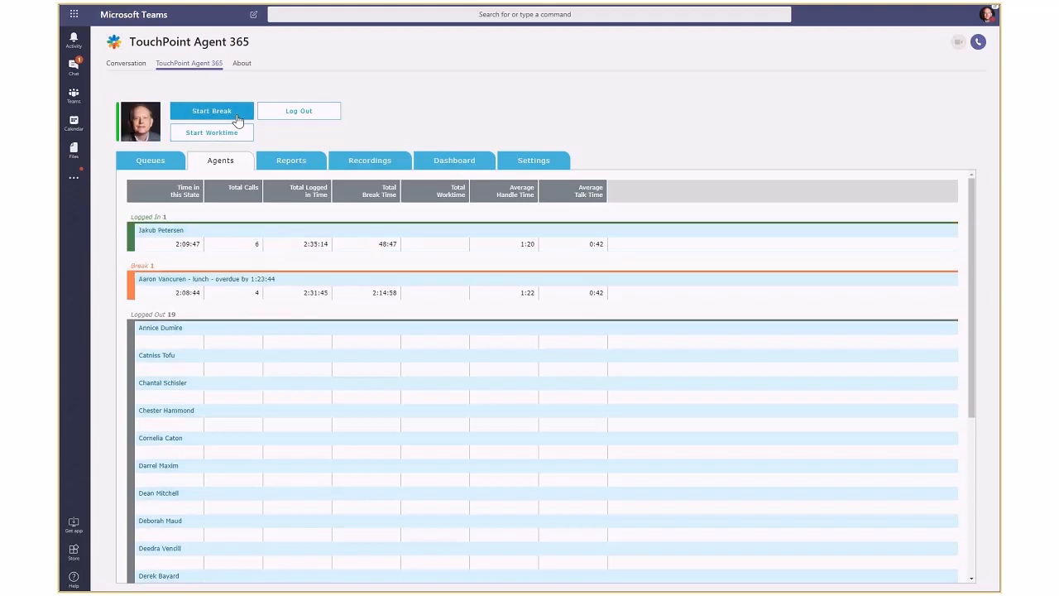
{"action": "left_click", "coordinate": [125, 63]}
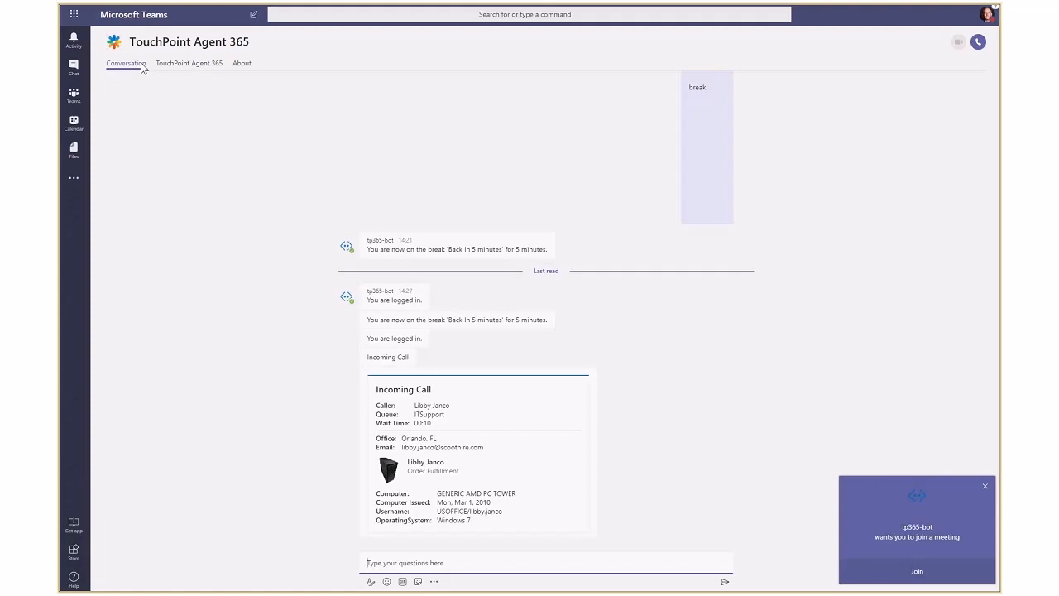
{"action": "mouse_move", "coordinate": [452, 192]}
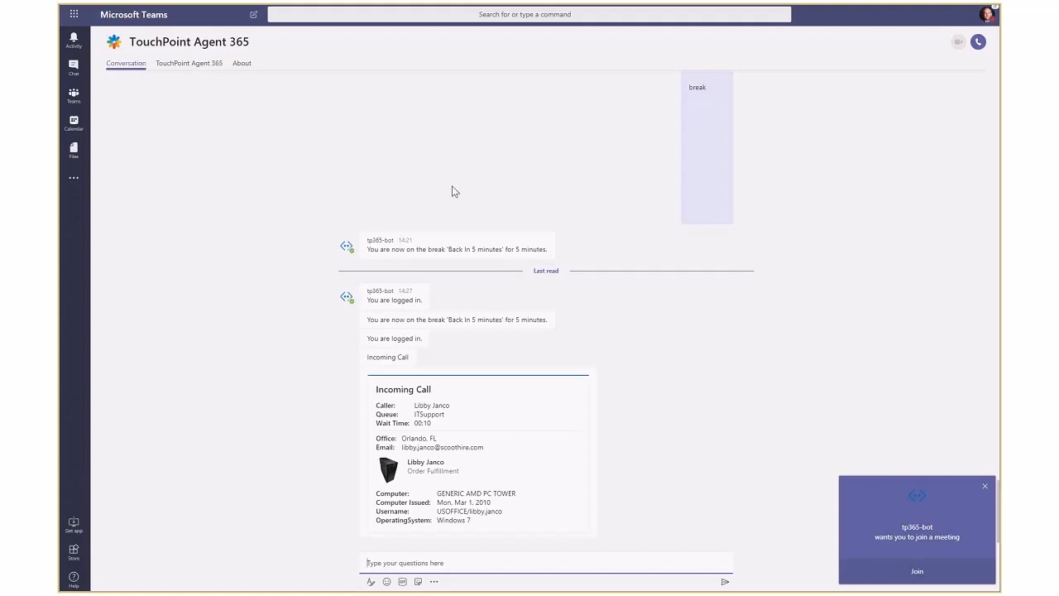
{"action": "mouse_move", "coordinate": [846, 562]}
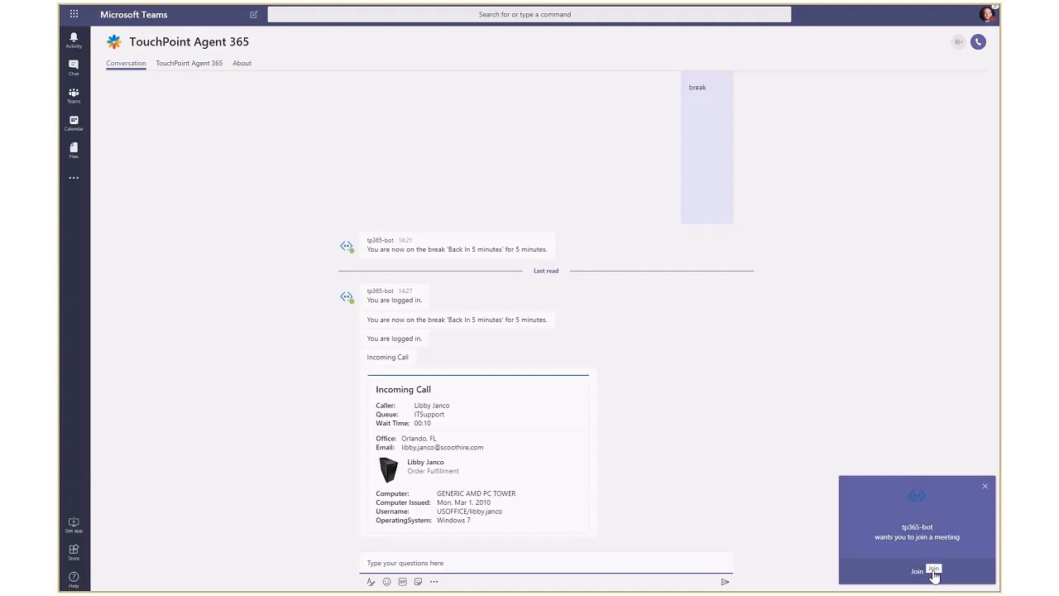
Join the meeting to answer the call and review the Computer Password Reset article
{"action": "left_click", "coordinate": [933, 571]}
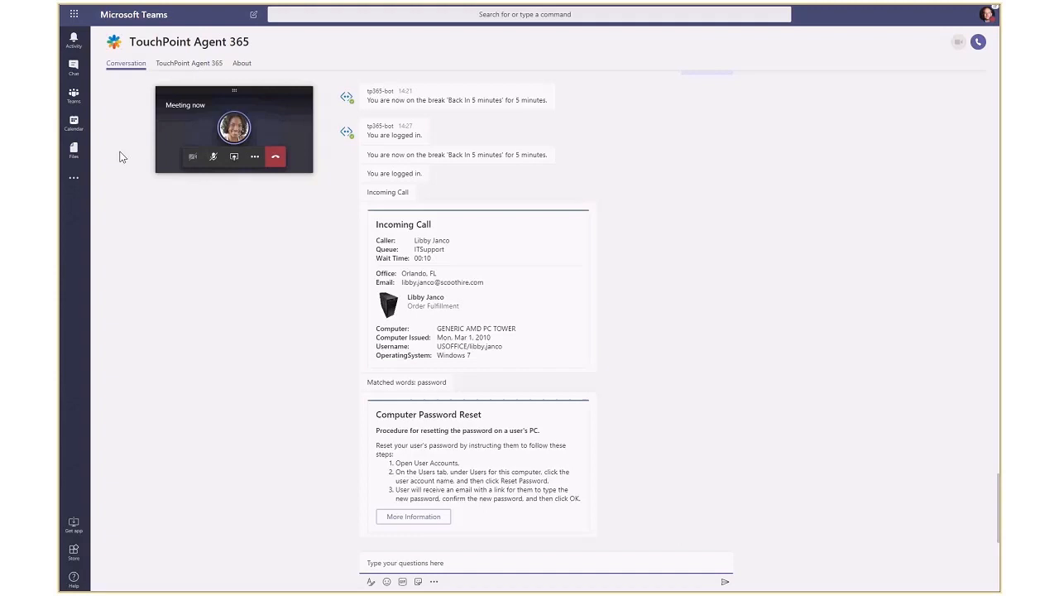
{"action": "mouse_move", "coordinate": [275, 157]}
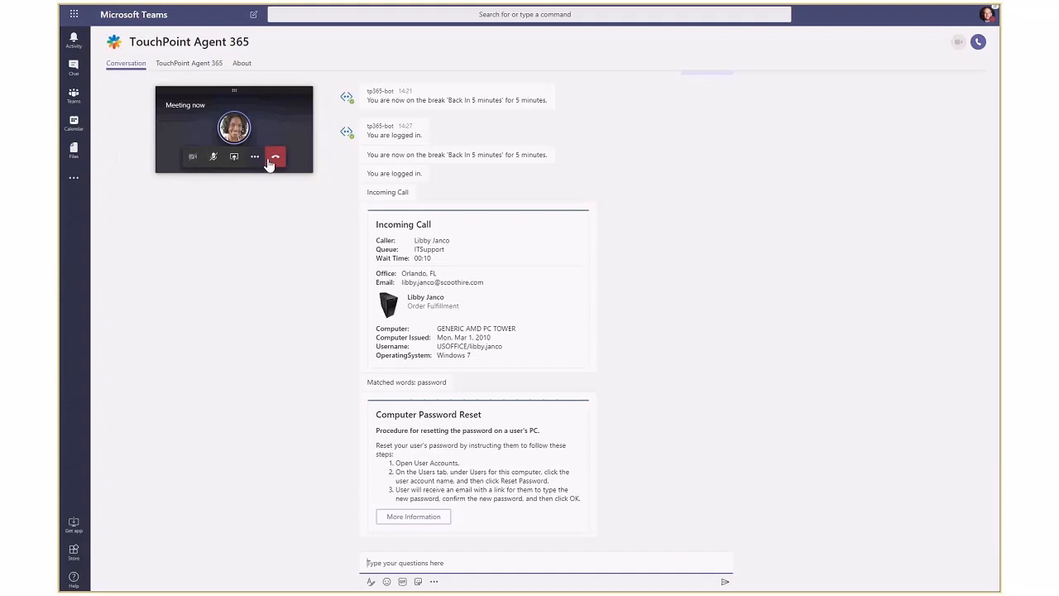
Hang up the call and move down to the Call Wrap Up section
{"action": "left_click", "coordinate": [275, 155]}
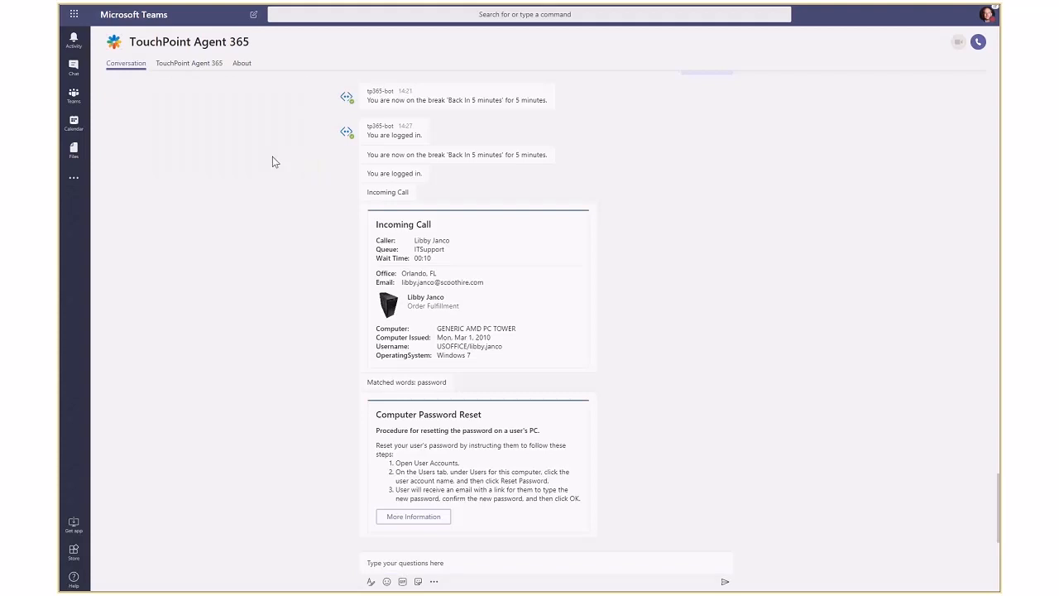
{"action": "scroll", "scroll_direction": "down", "scroll_amount": 3}
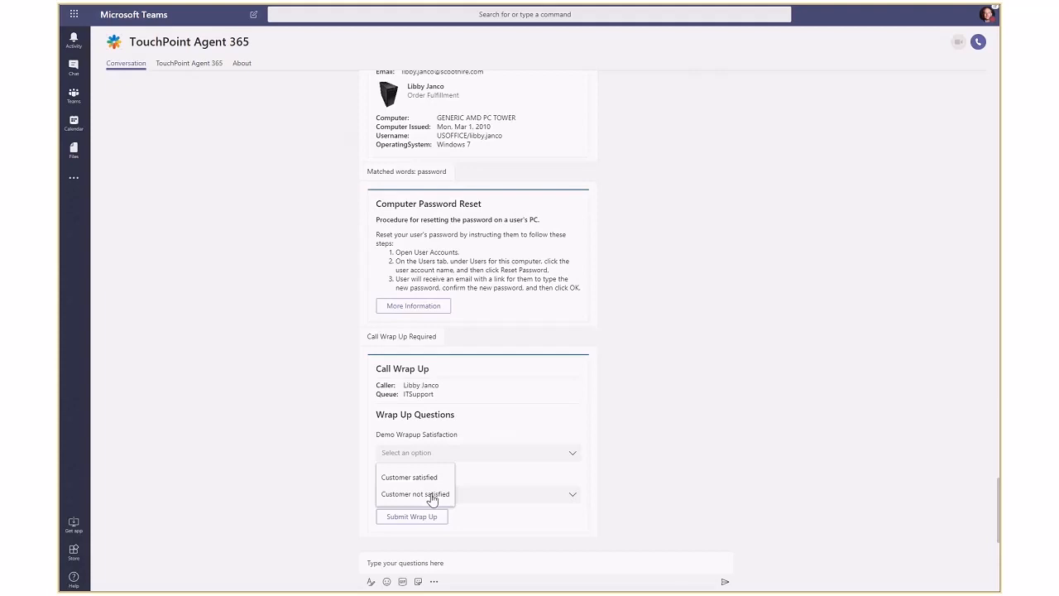
Submit the wrap-up as 'Customer not satisfied' and 'Partially Resolved'
{"action": "left_click", "coordinate": [415, 493]}
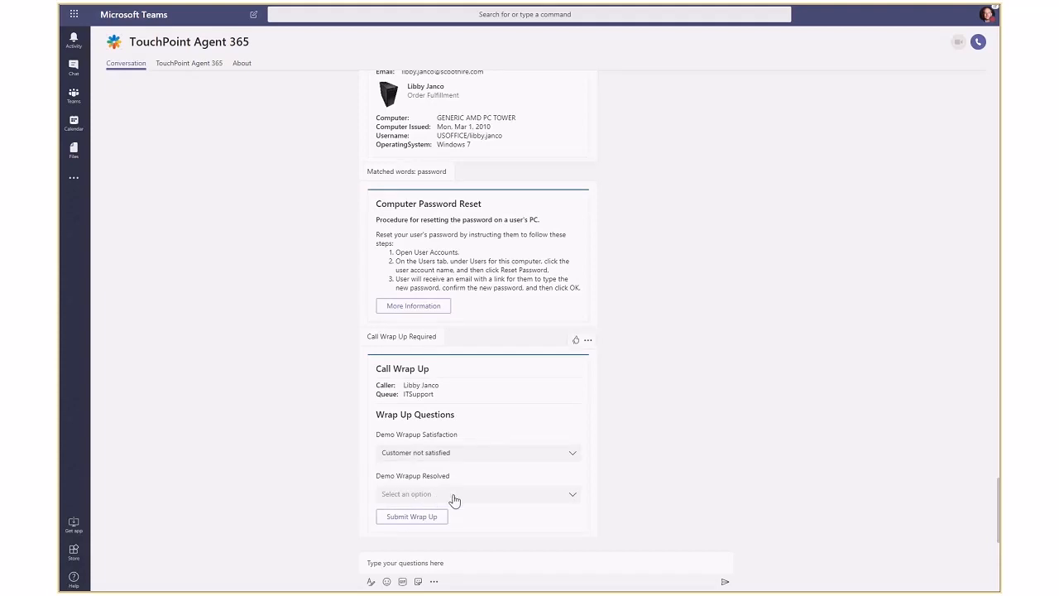
{"action": "left_click", "coordinate": [479, 493]}
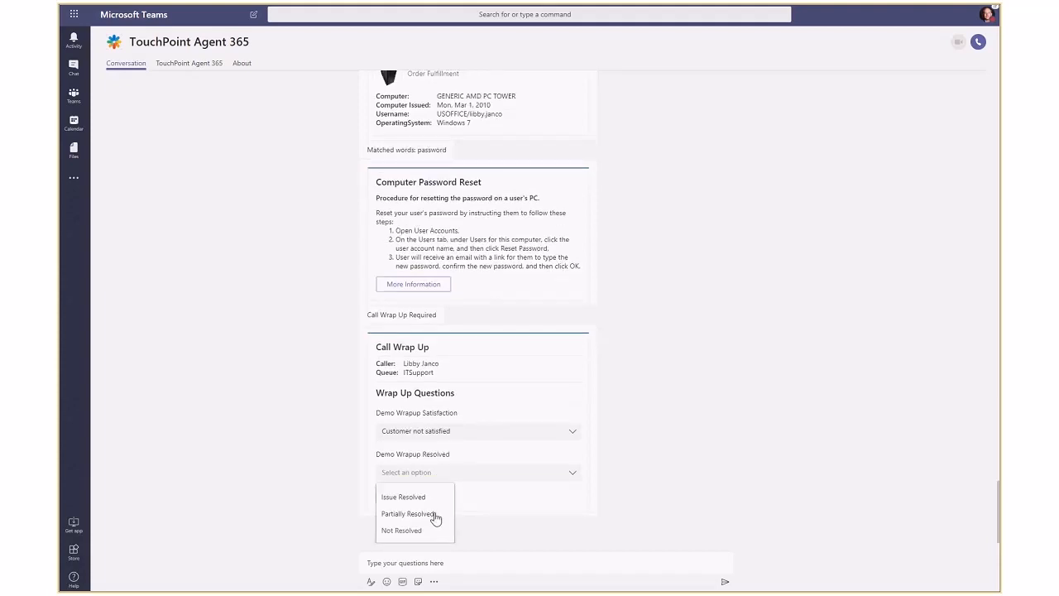
{"action": "left_click", "coordinate": [409, 513]}
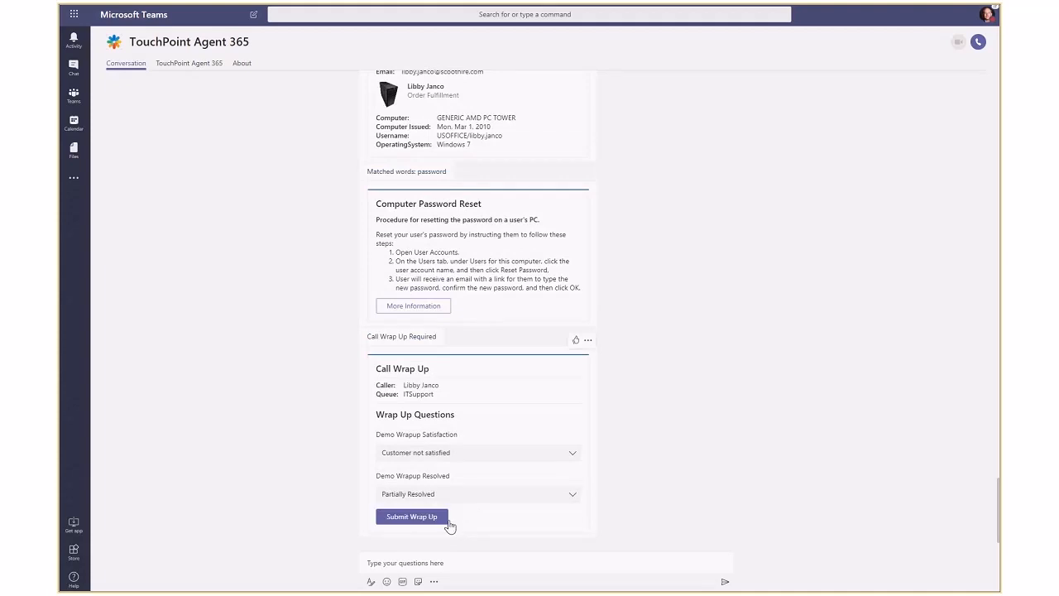
{"action": "mouse_move", "coordinate": [445, 527]}
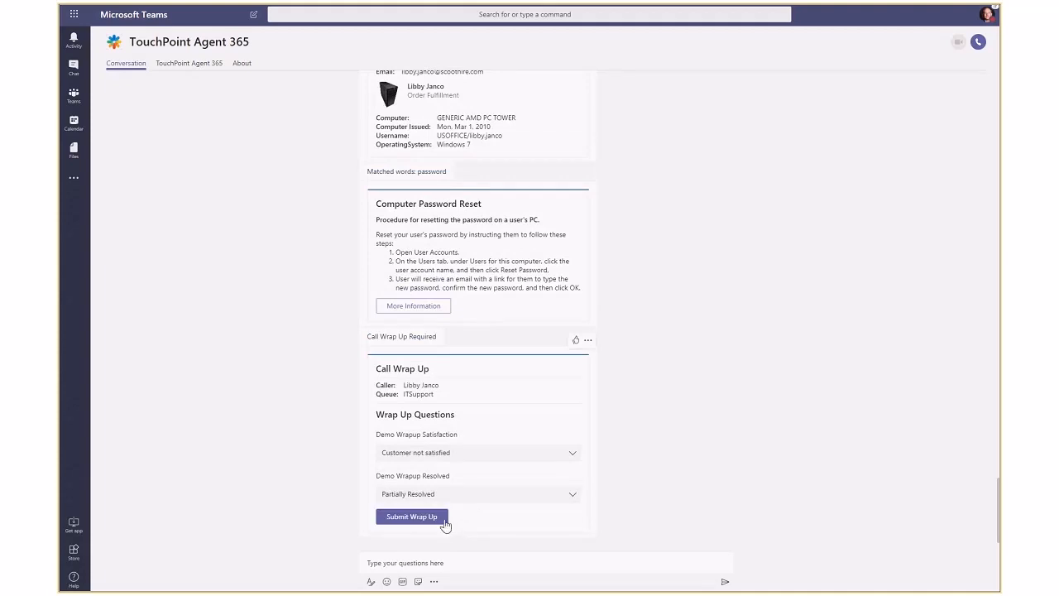
{"action": "left_click", "coordinate": [188, 62]}
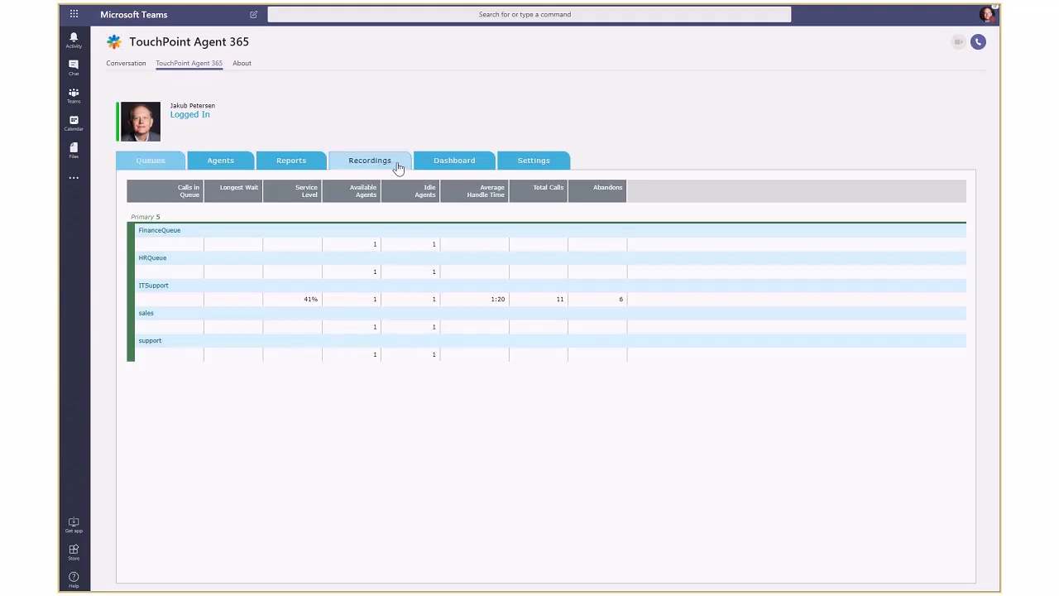
Show the Recordings list with its nine call recordings
{"action": "left_click", "coordinate": [371, 159]}
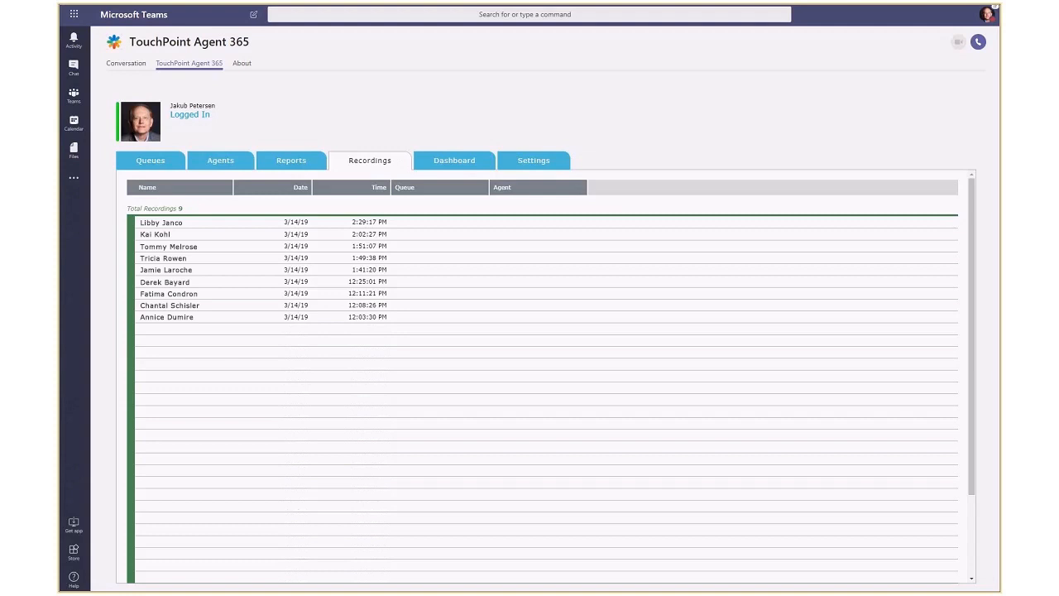
Display the Wrapup / ITSupport / Today report charts, then view the agent dashboard
{"action": "left_click", "coordinate": [291, 158]}
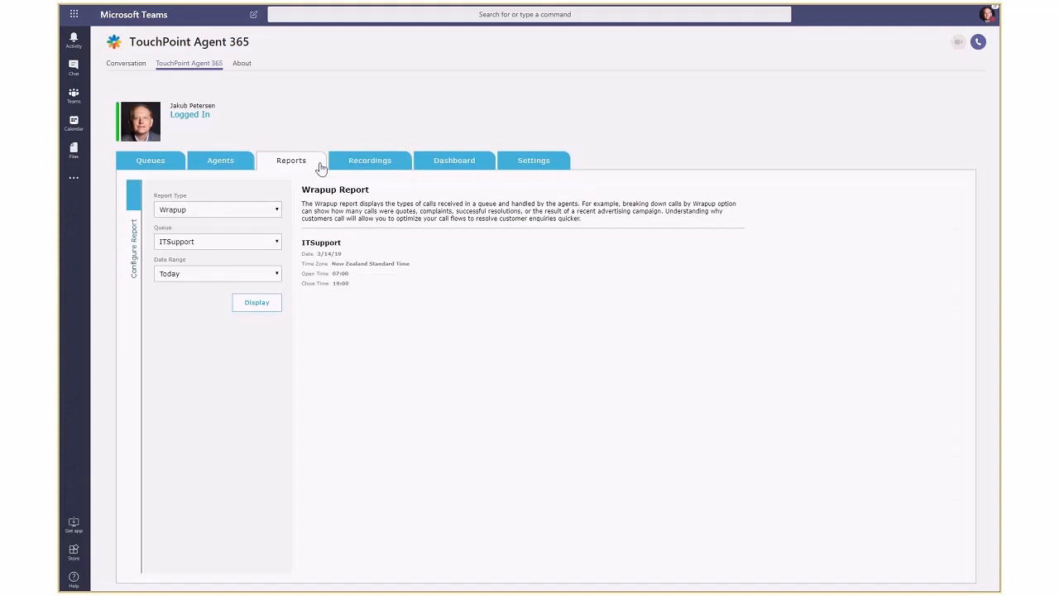
{"action": "left_click", "coordinate": [257, 301]}
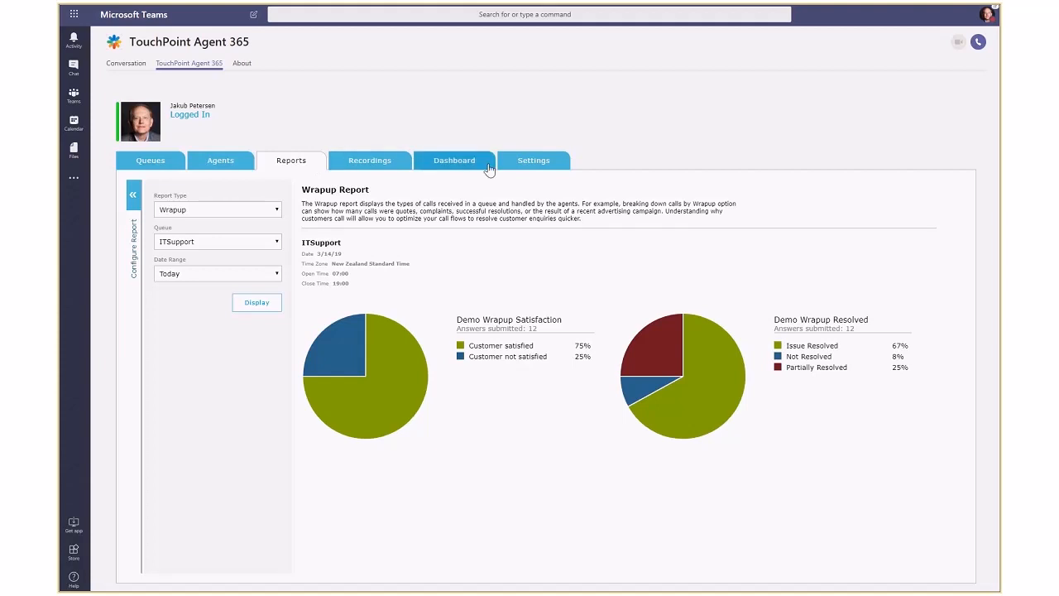
{"action": "left_click", "coordinate": [454, 159]}
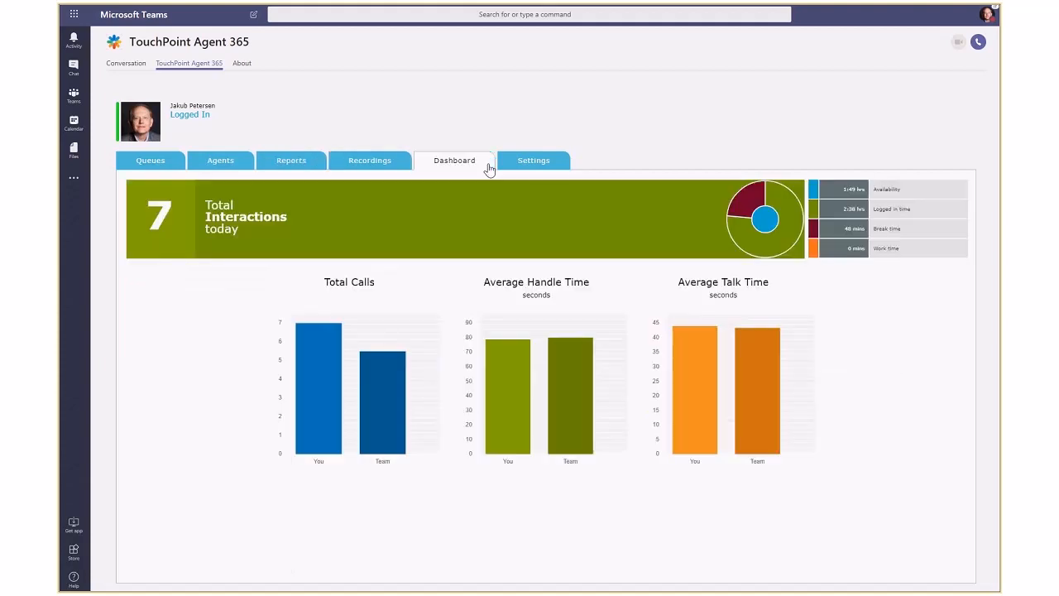